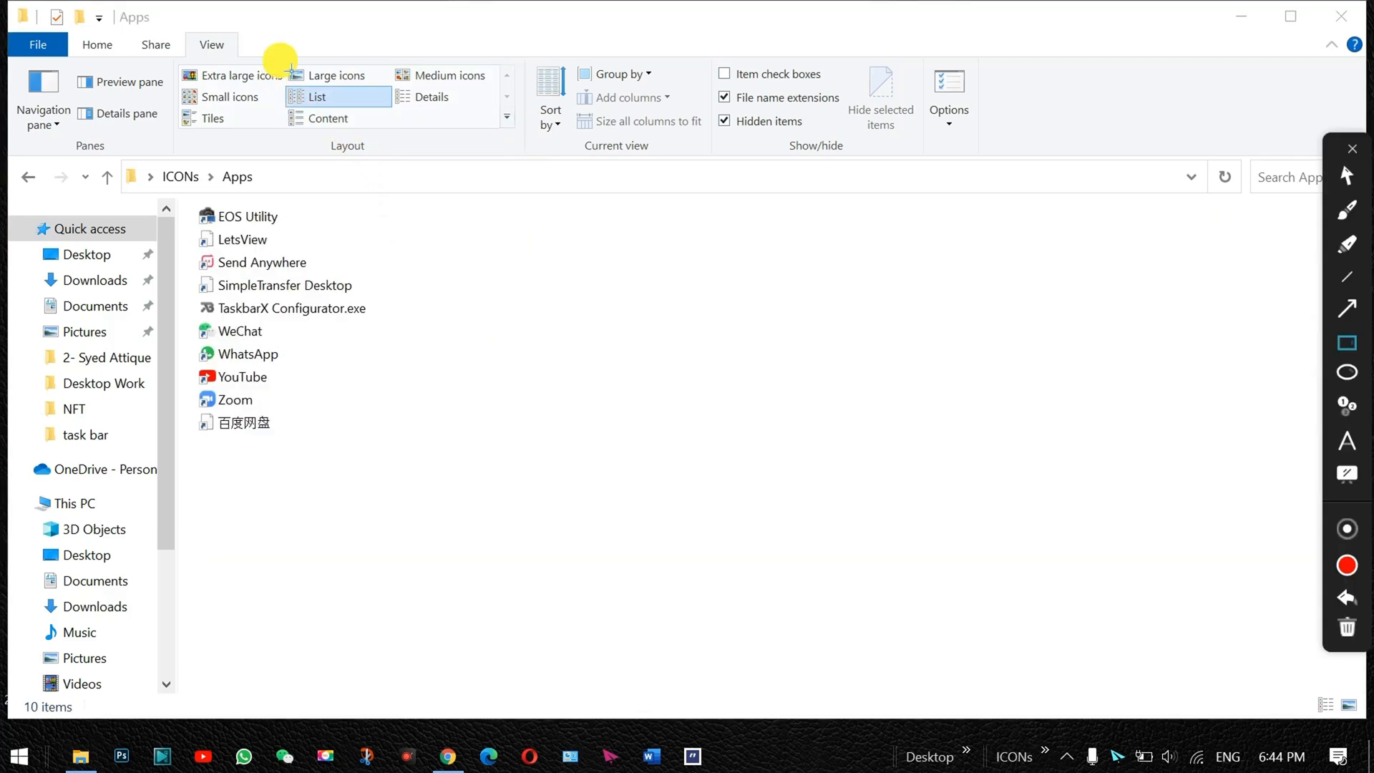
Step: Show the ICONs folder's 34 shortcut items as medium icons
left_click(247, 216)
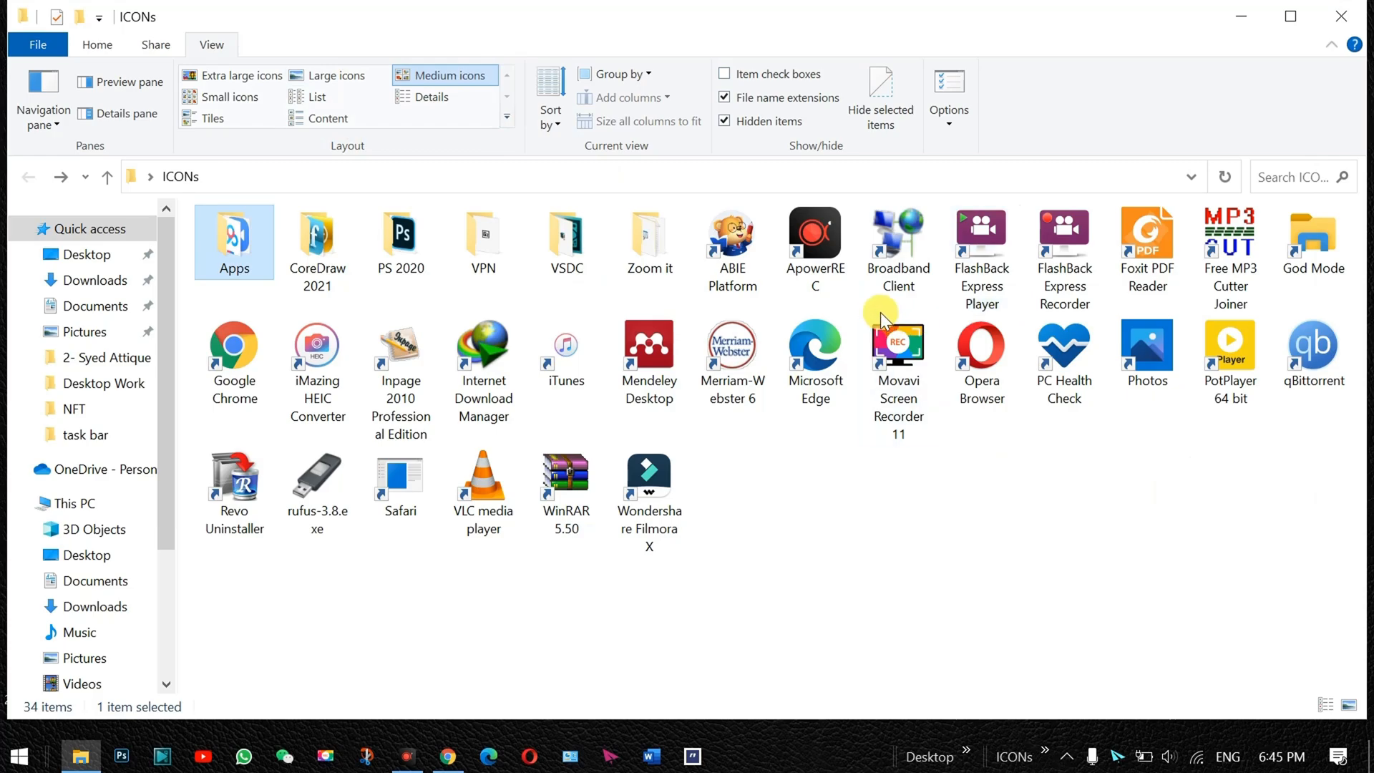
mouse_move(233, 143)
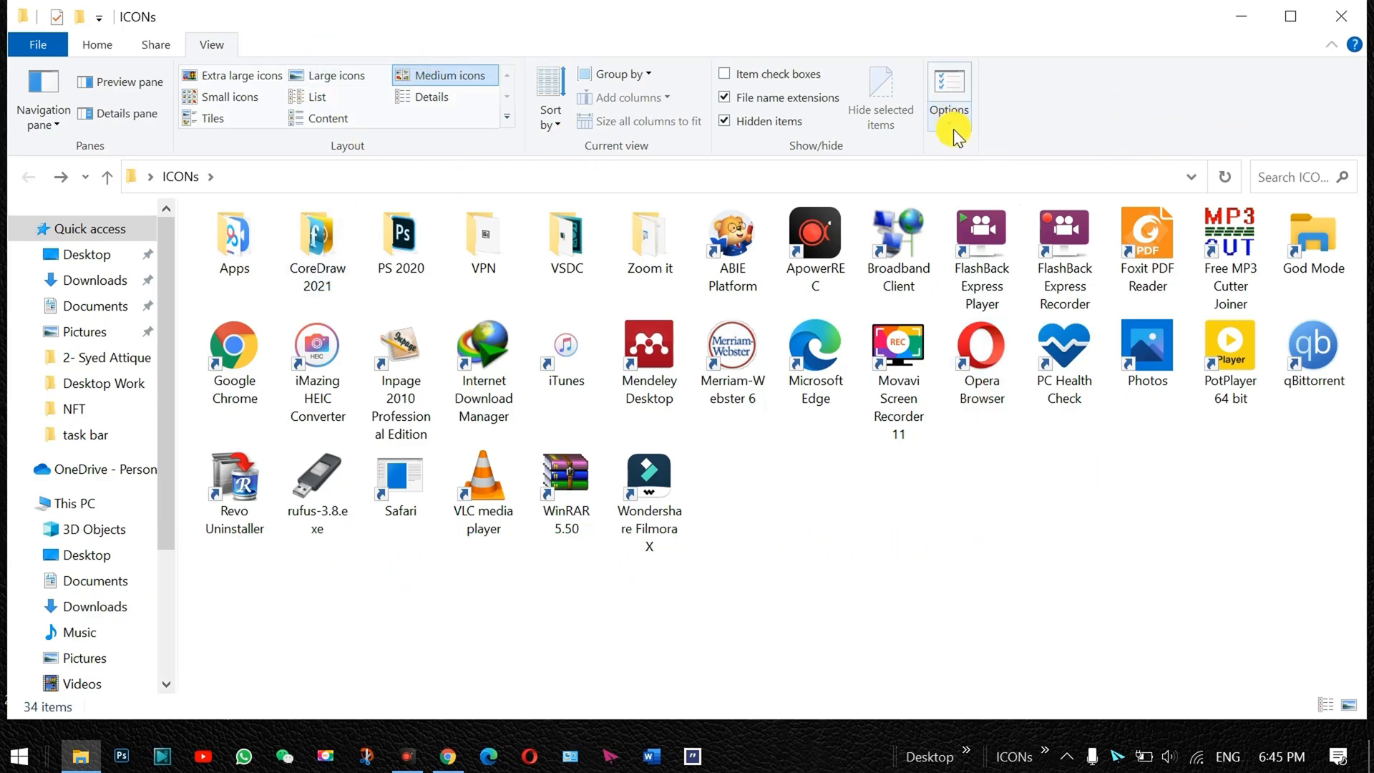
Step: In Folder Options, apply the ICONs medium-icon view to all folders of this type and confirm Yes
left_click(947, 83)
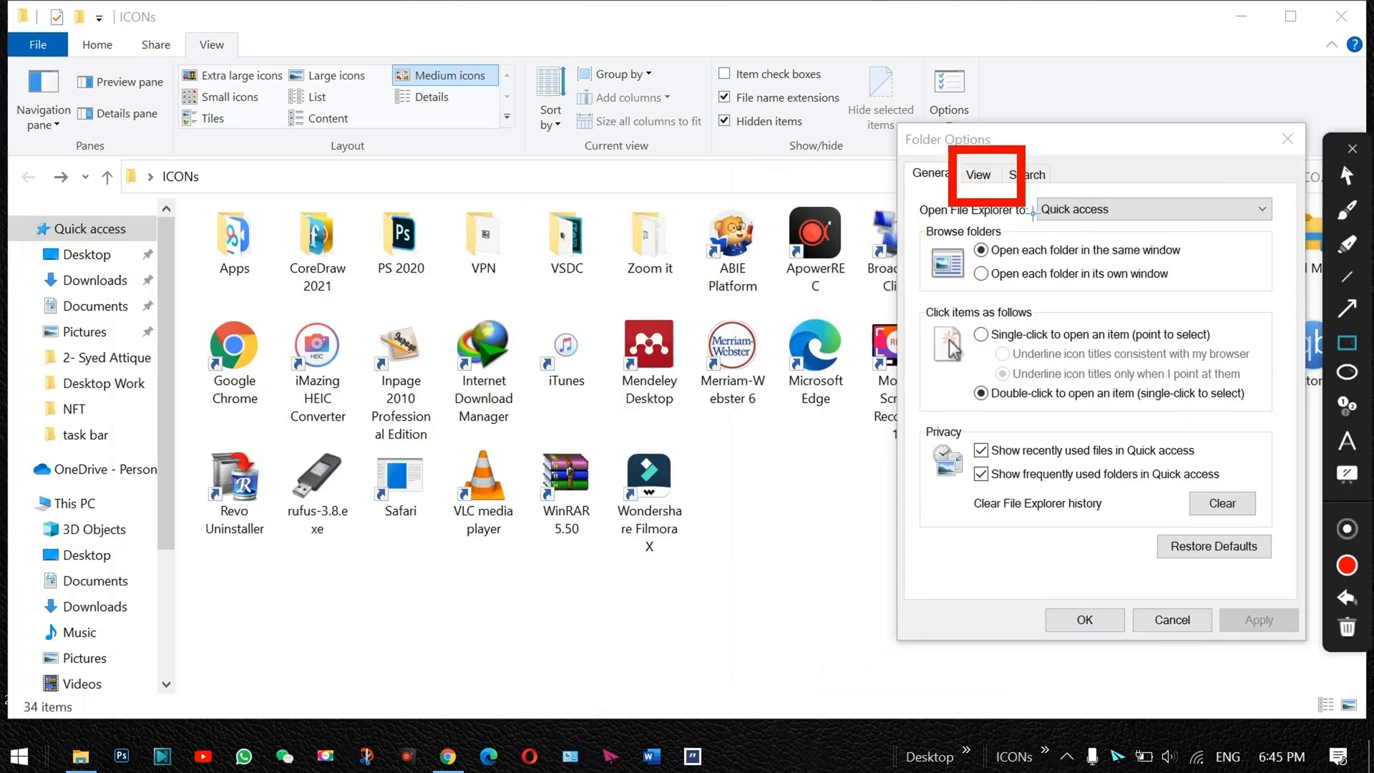
left_click(978, 173)
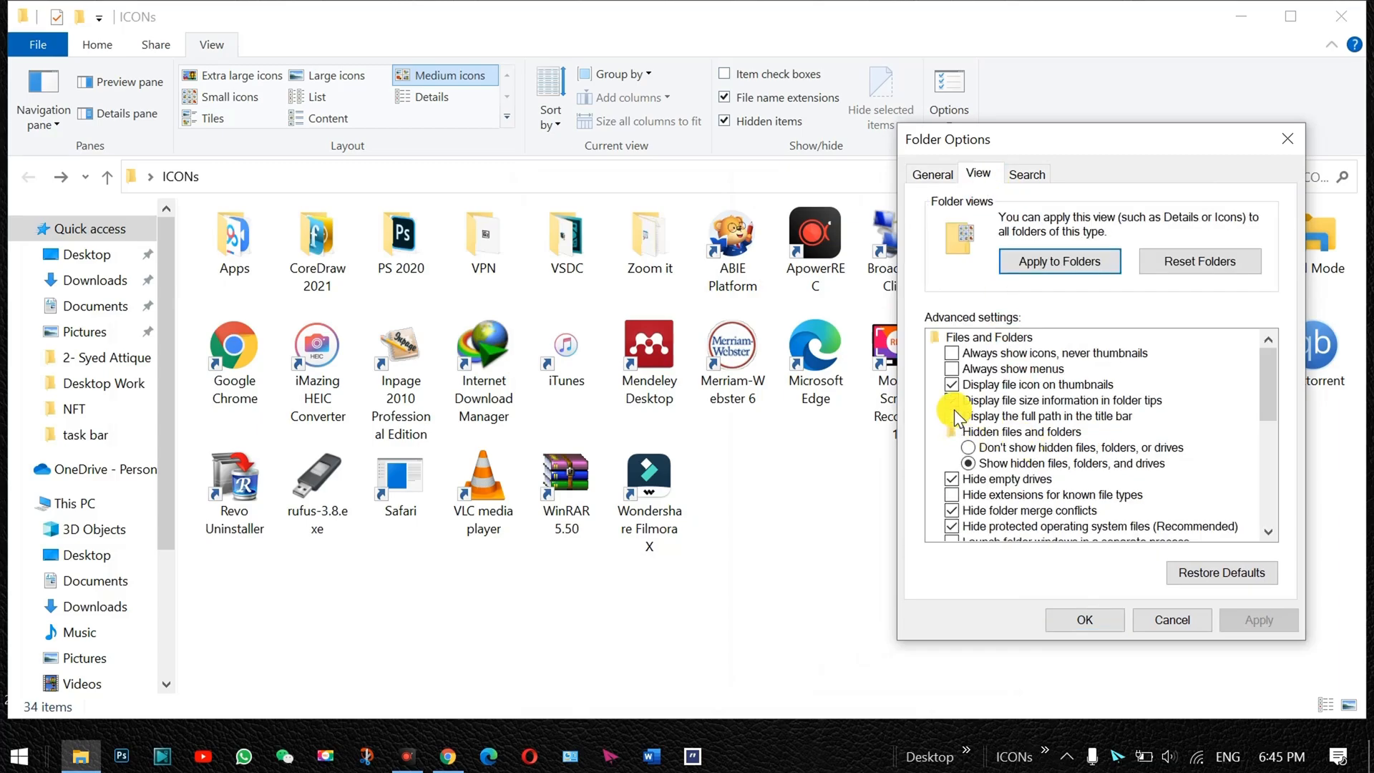
left_click(952, 417)
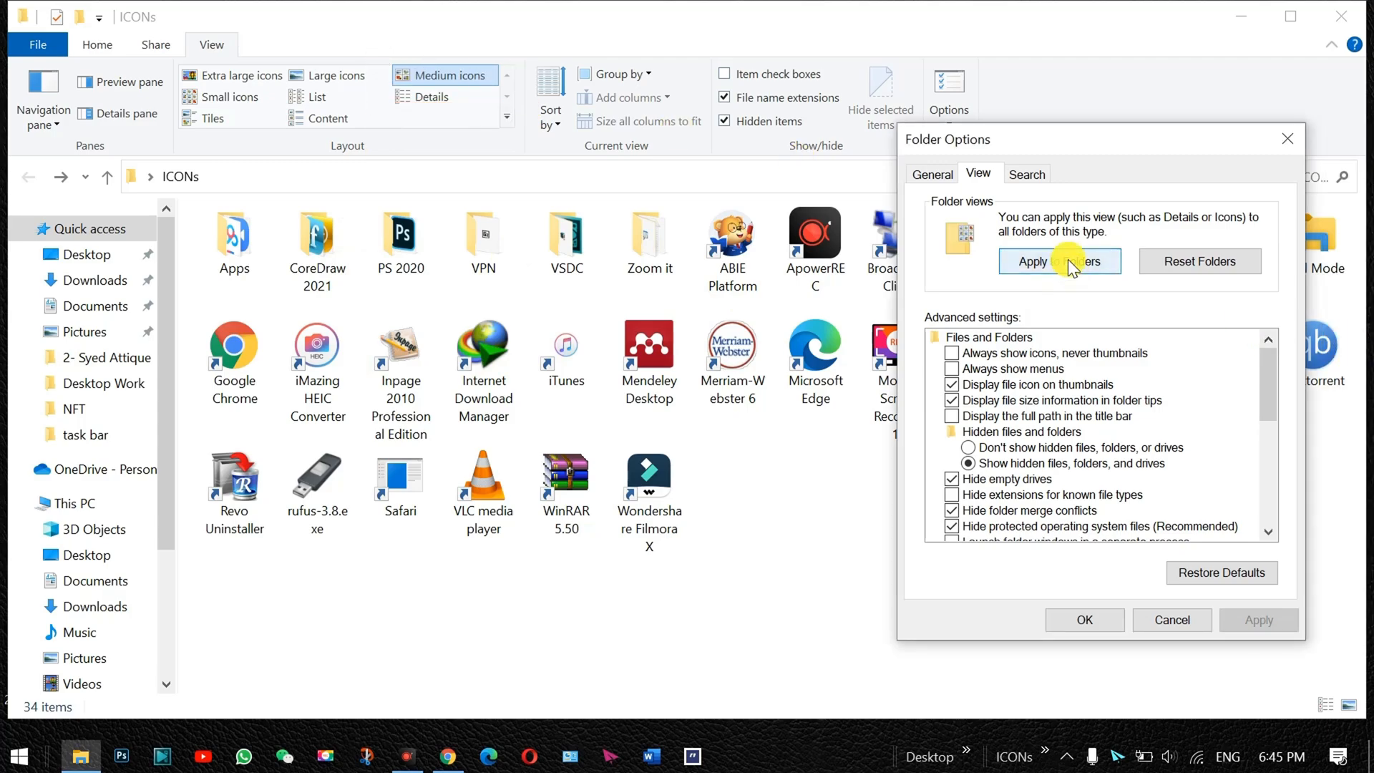
left_click(1059, 261)
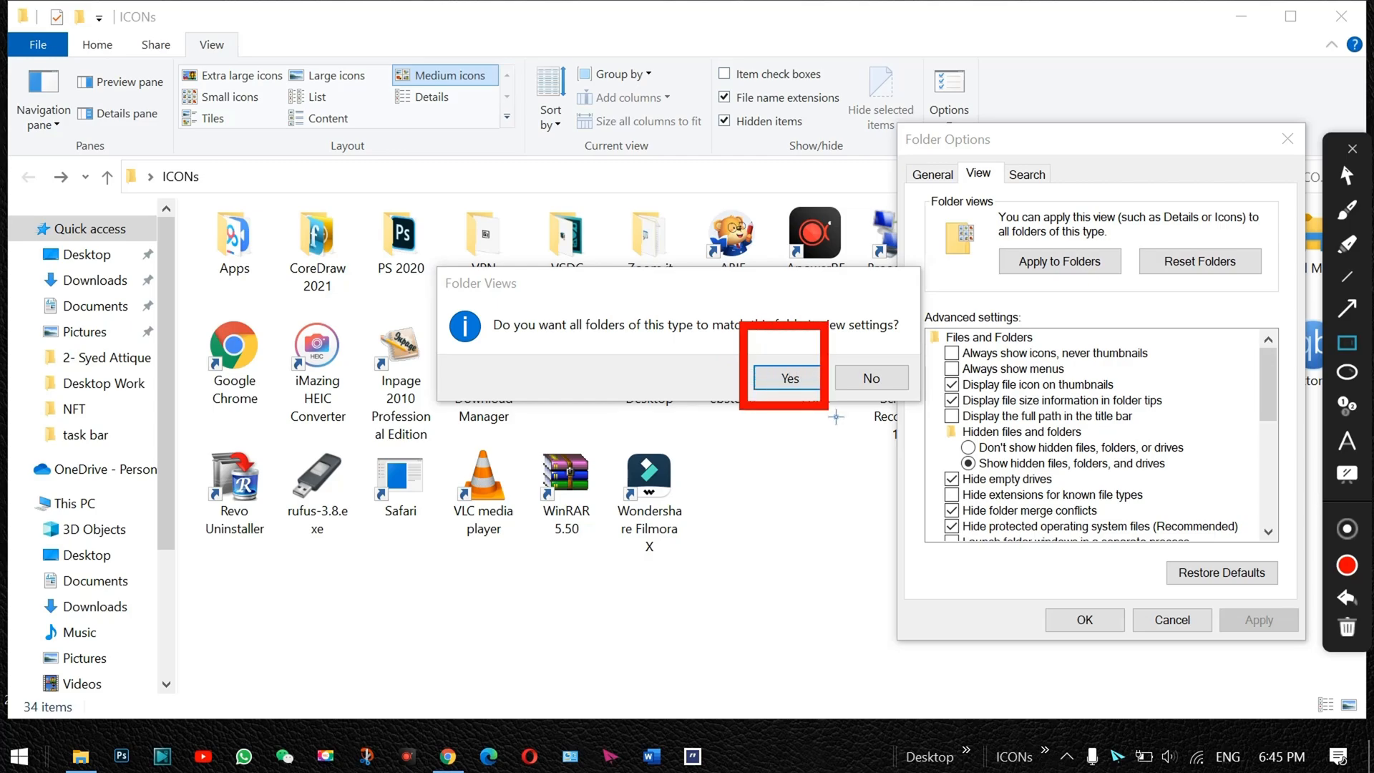
left_click(787, 378)
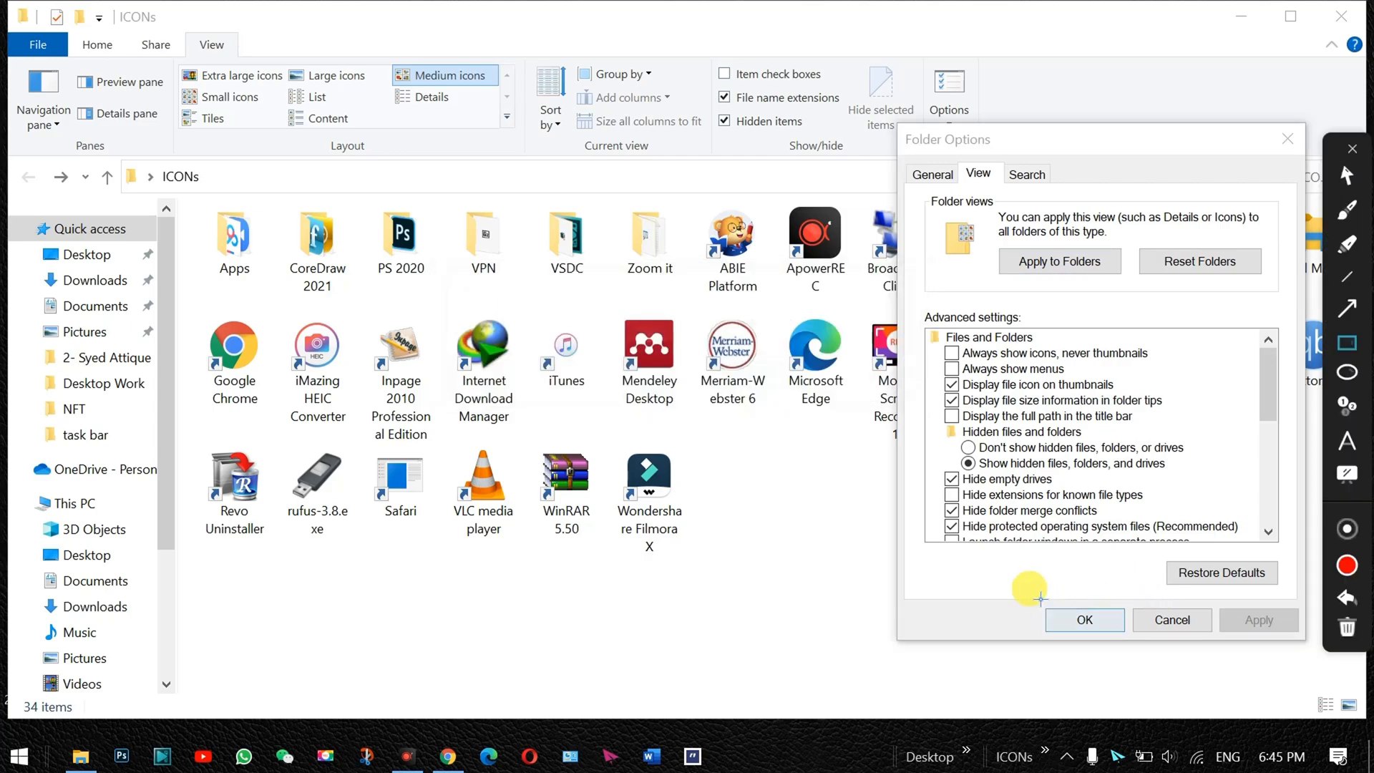
Step: Close Folder Options and verify the VSDC subfolder under ICONs now opens in medium icons
left_click(1084, 619)
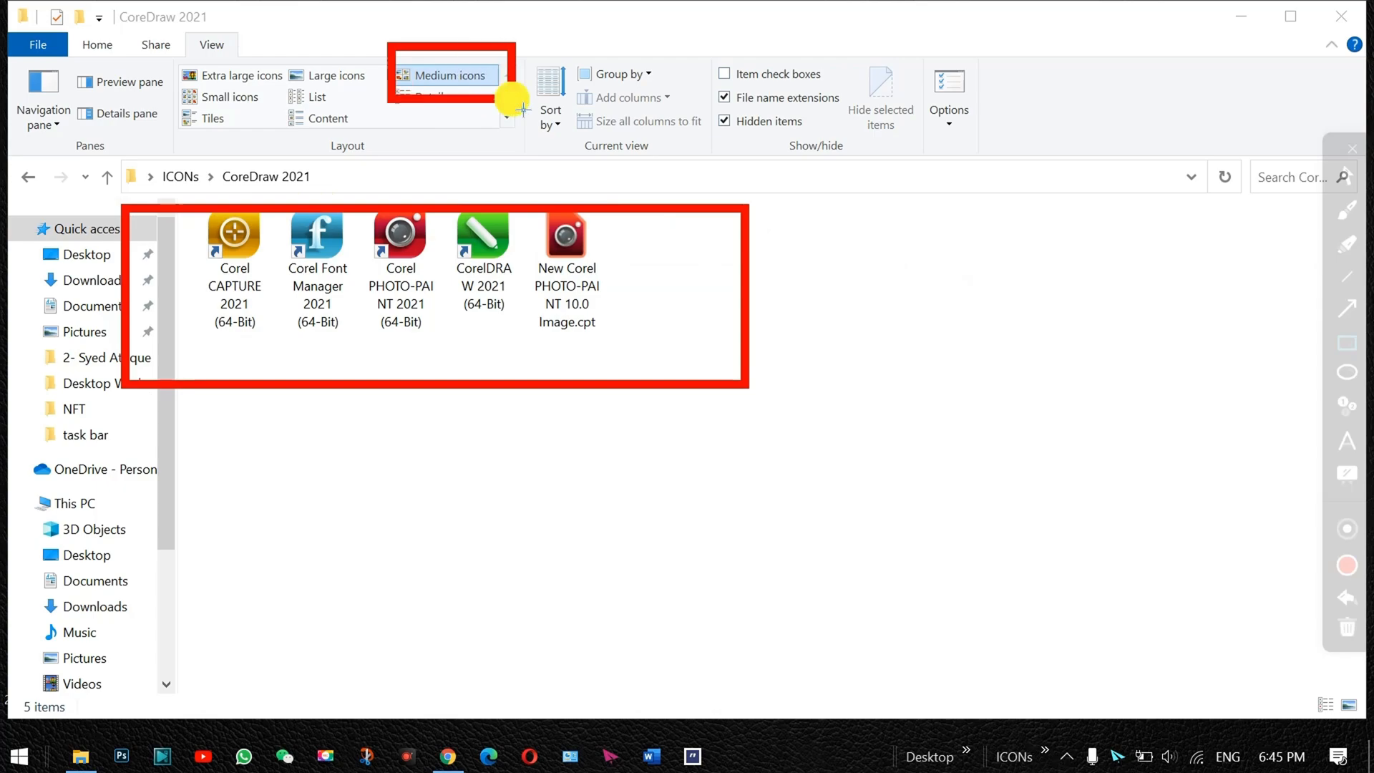
left_click(107, 176)
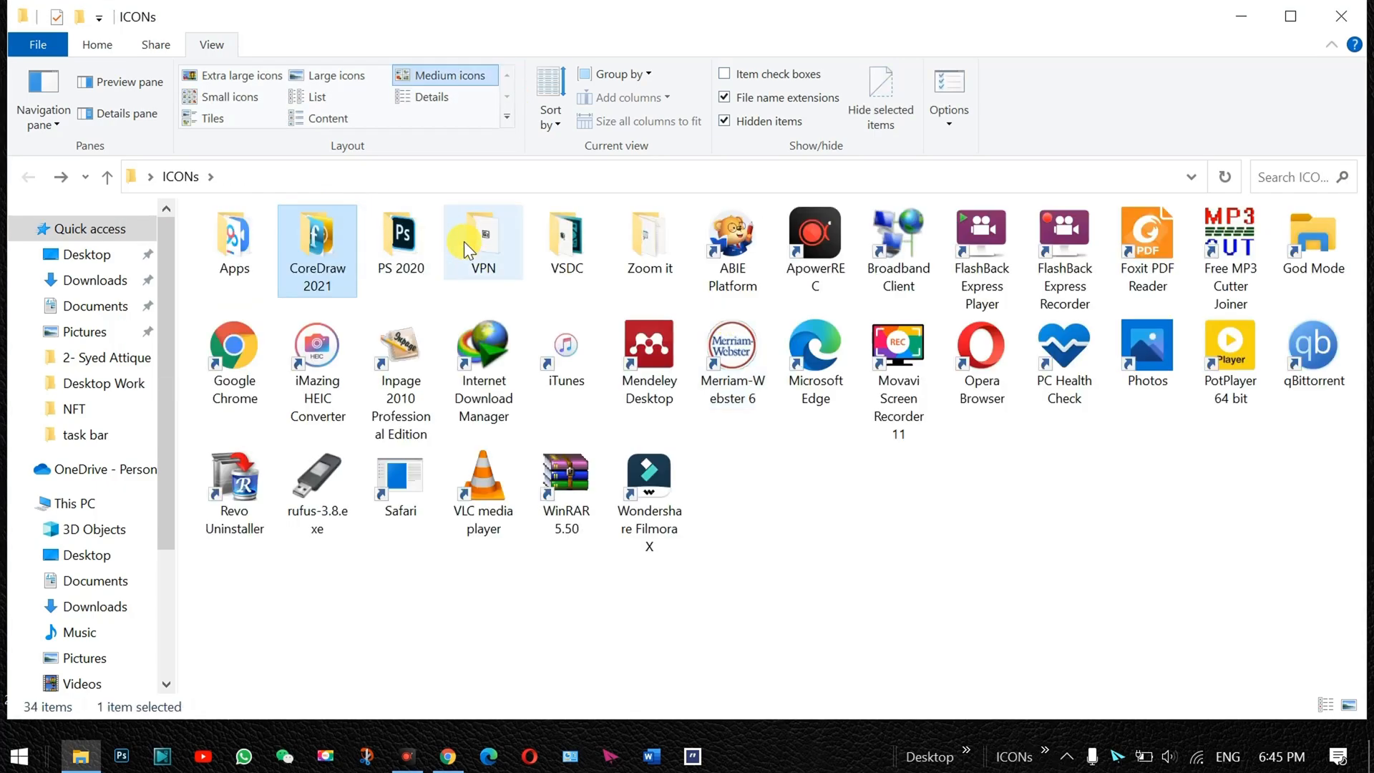
double_click(482, 236)
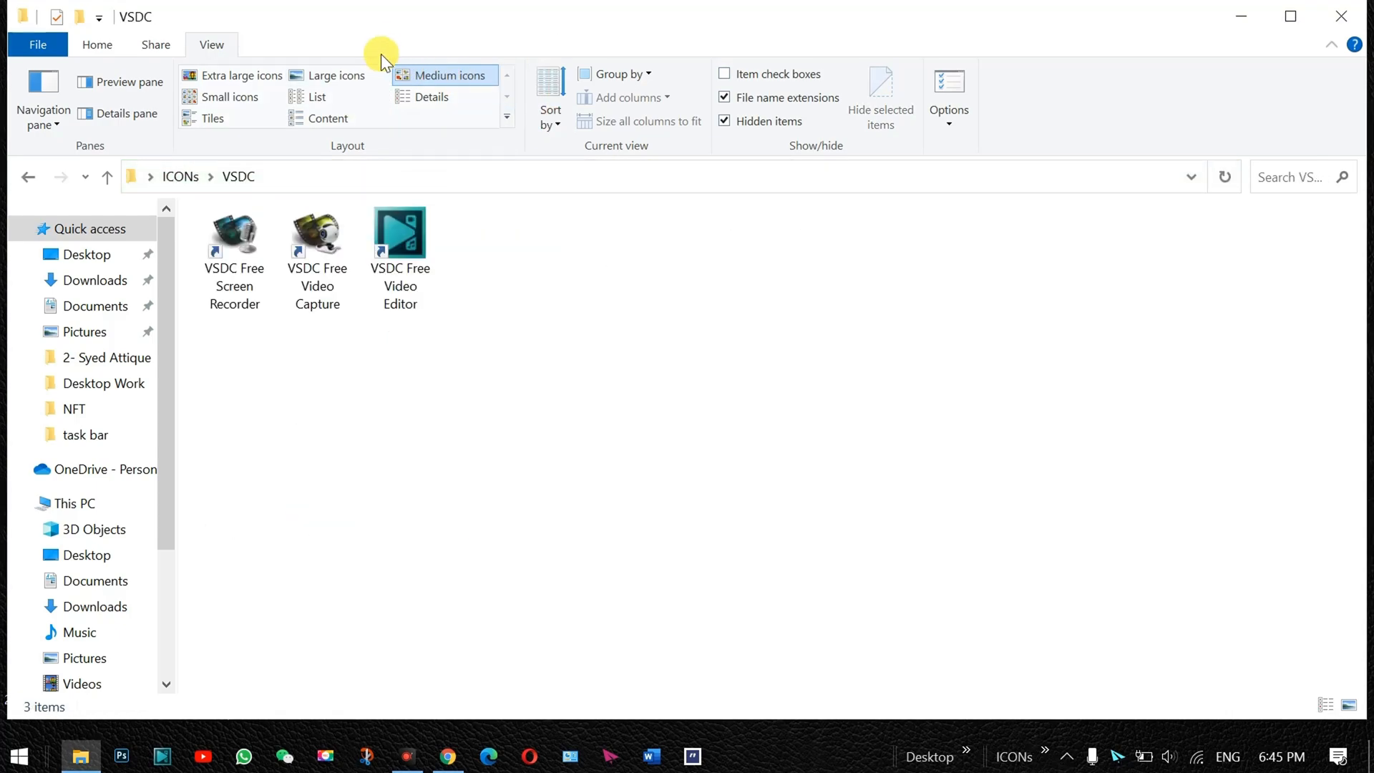
mouse_move(640, 272)
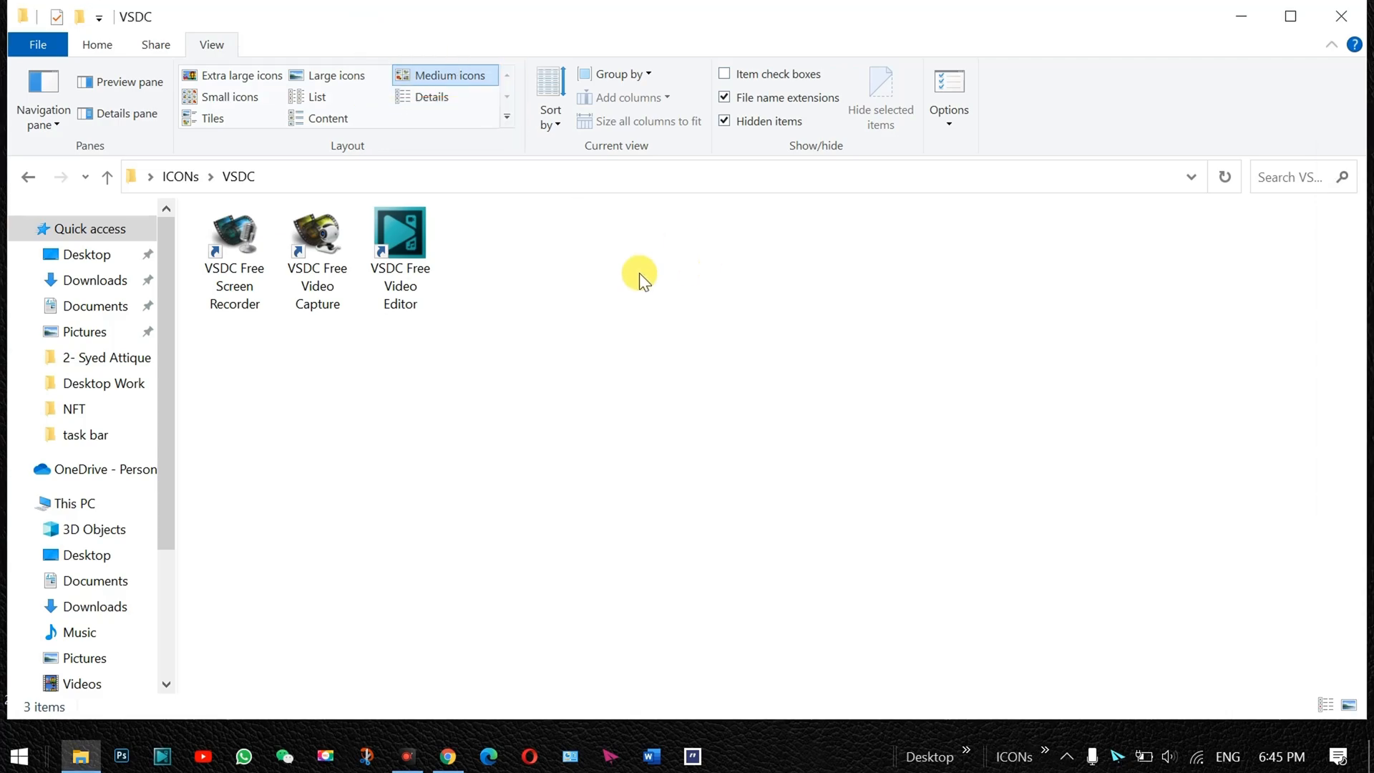